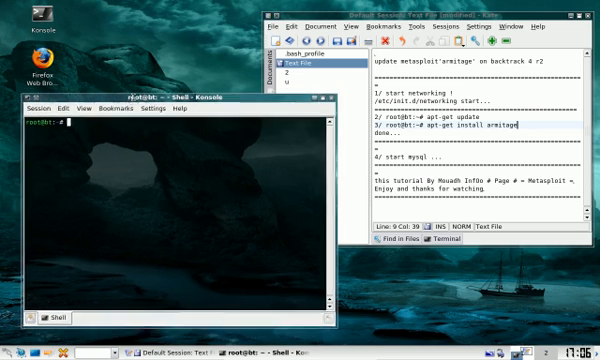
pyautogui.write('apt-get update')
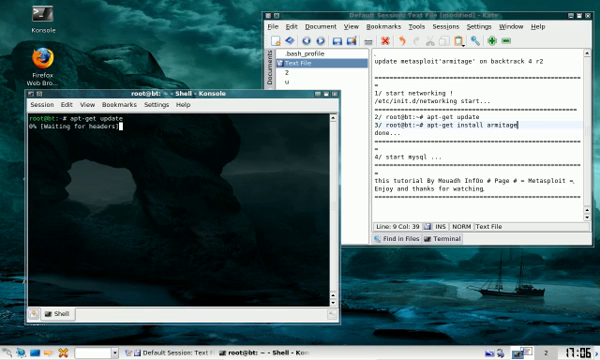
pyautogui.moveTo(135, 155)
pyautogui.write('apt-ge')
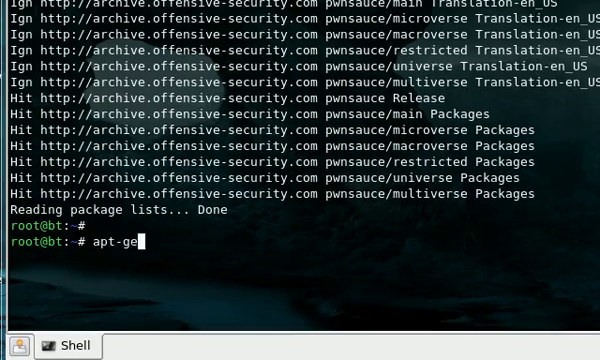
pyautogui.write('t install')
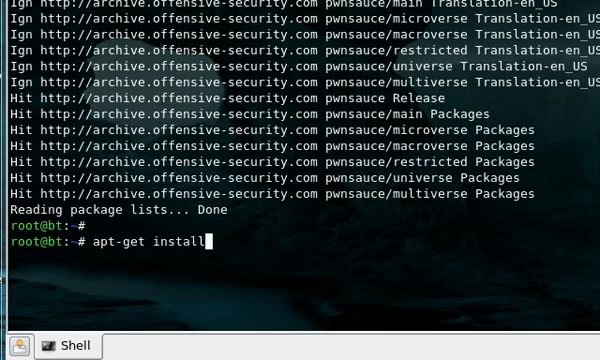
pyautogui.write('armitage')
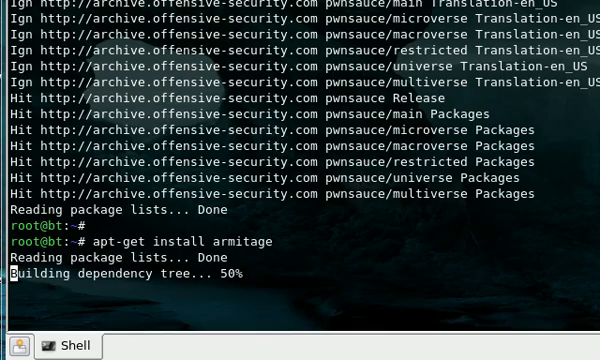